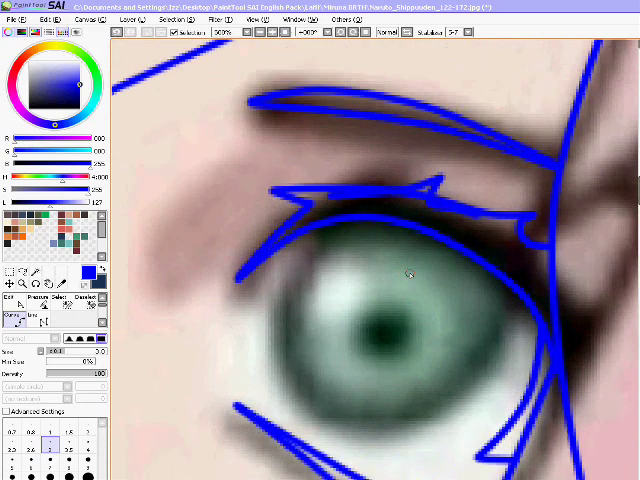
pyautogui.moveTo(353, 207)
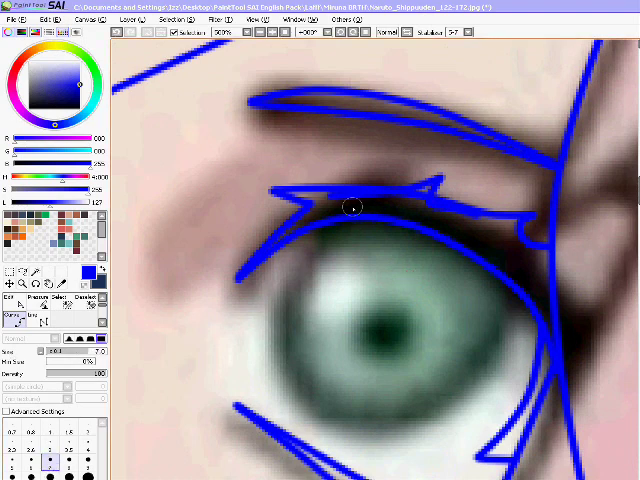
# Step: Trace the eye outline with a blue curved line on the line layer
pyautogui.moveTo(352, 207); pyautogui.dragTo(507, 247)
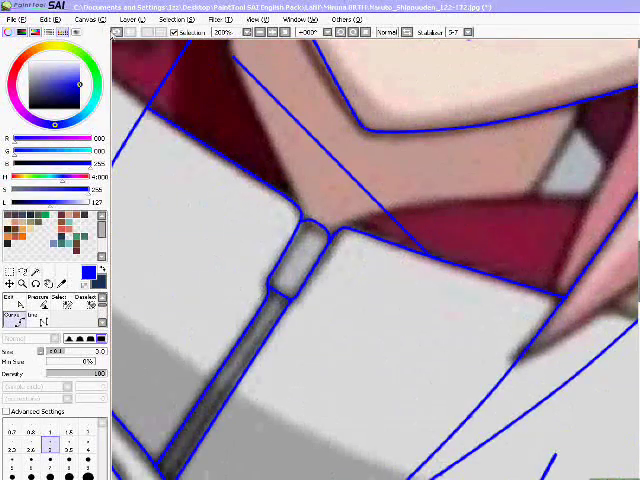
pyautogui.moveTo(240, 60); pyautogui.dragTo(595, 245)
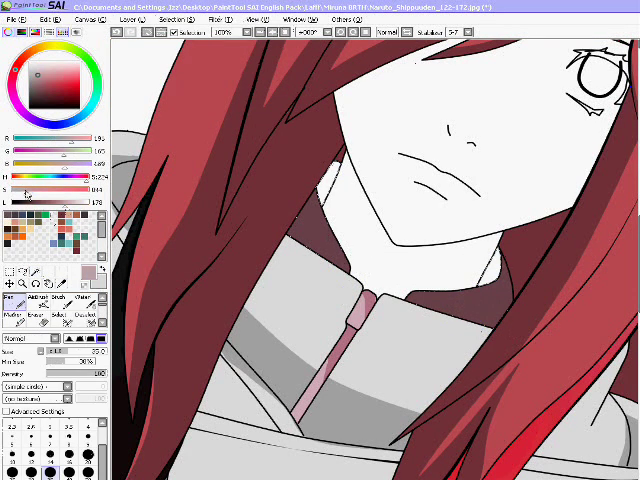
# Step: Choose a tool from the top bar to fill the hair red and the clothing gray
pyautogui.click(180, 18)
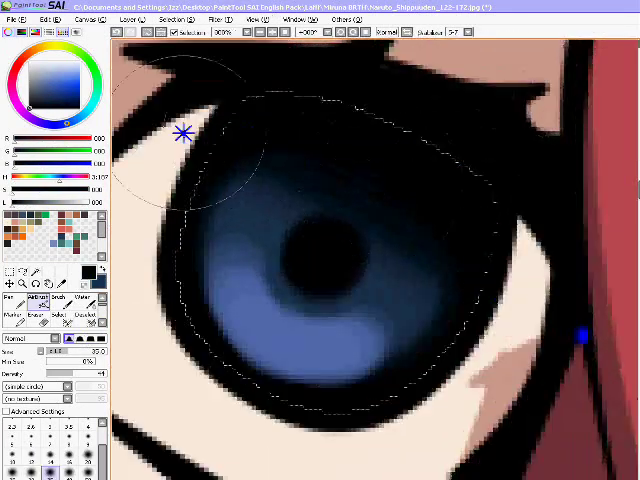
# Step: Pick white as the colour for the eye's highlight over the blue iris
pyautogui.click(430, 255)
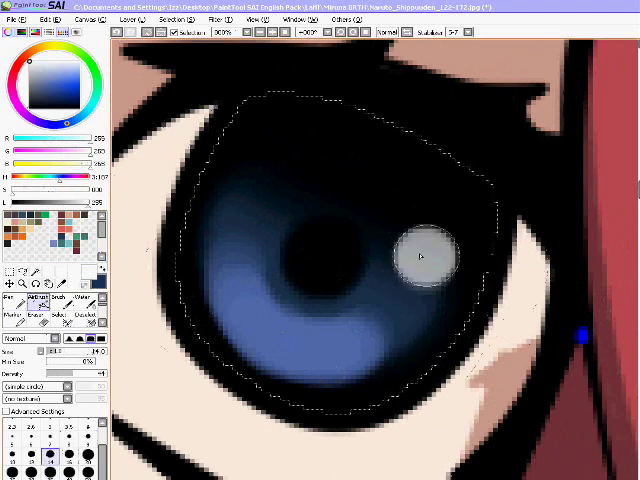